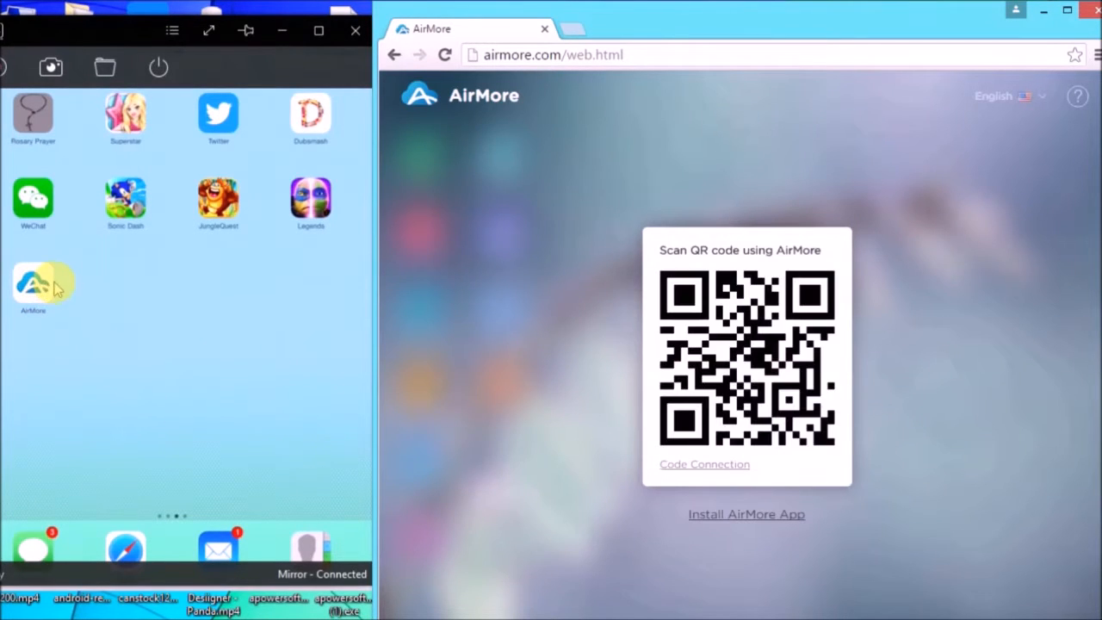
mouse_move(244, 356)
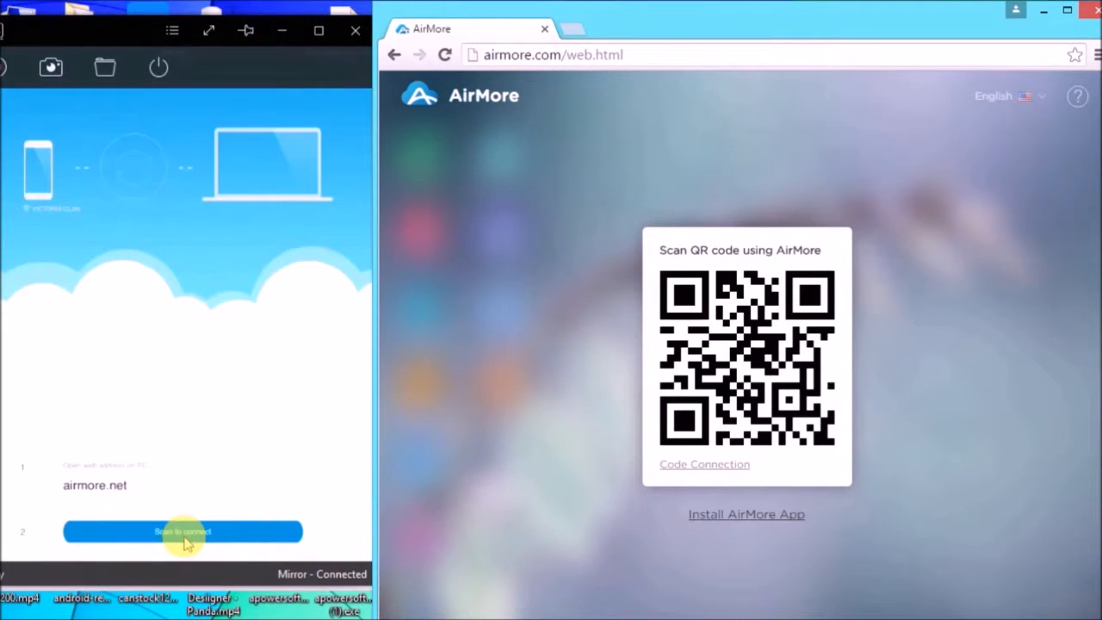
Scan from the iPad's AirMore app to send a connection request to airmore.com/web
click(183, 531)
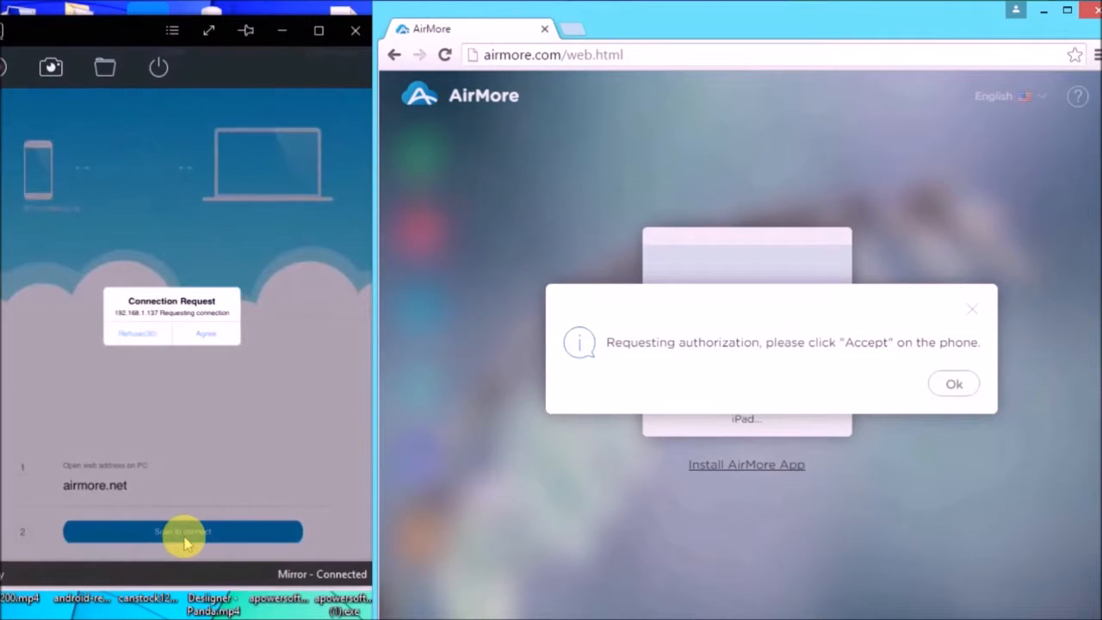
mouse_move(220, 423)
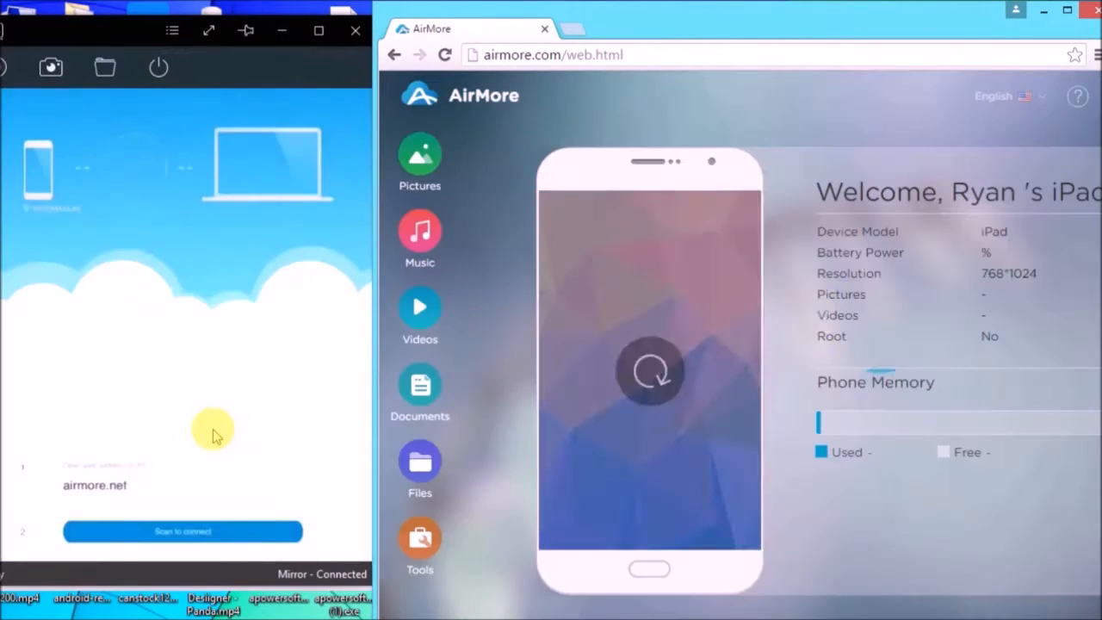
Select the Camera Roll video IMG_2959.mp4 under Videos and download it to the PC
click(420, 314)
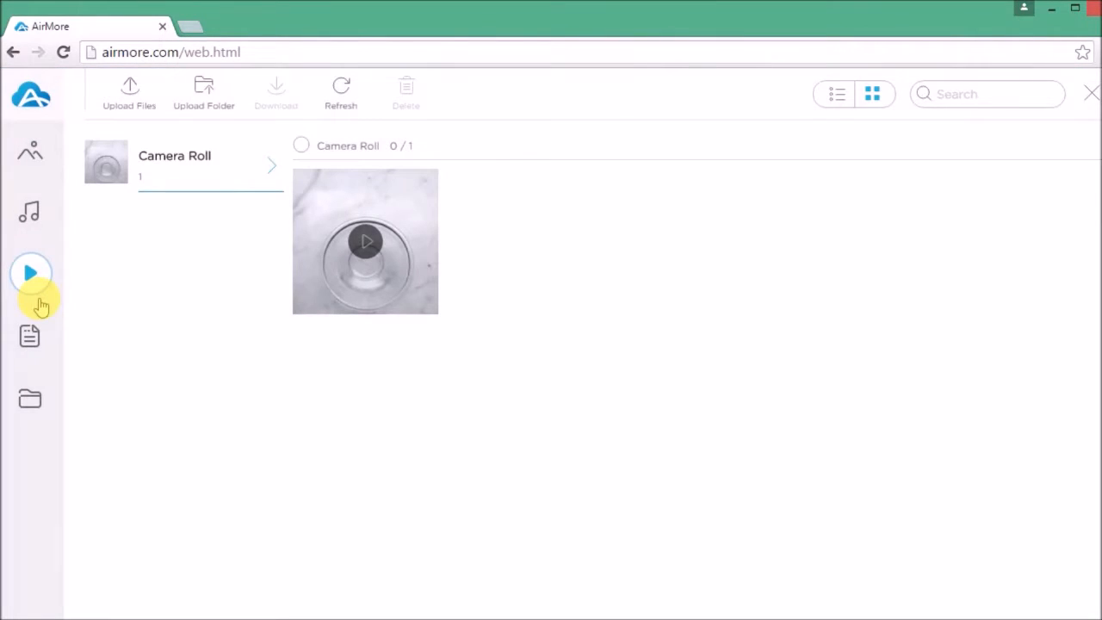
click(420, 188)
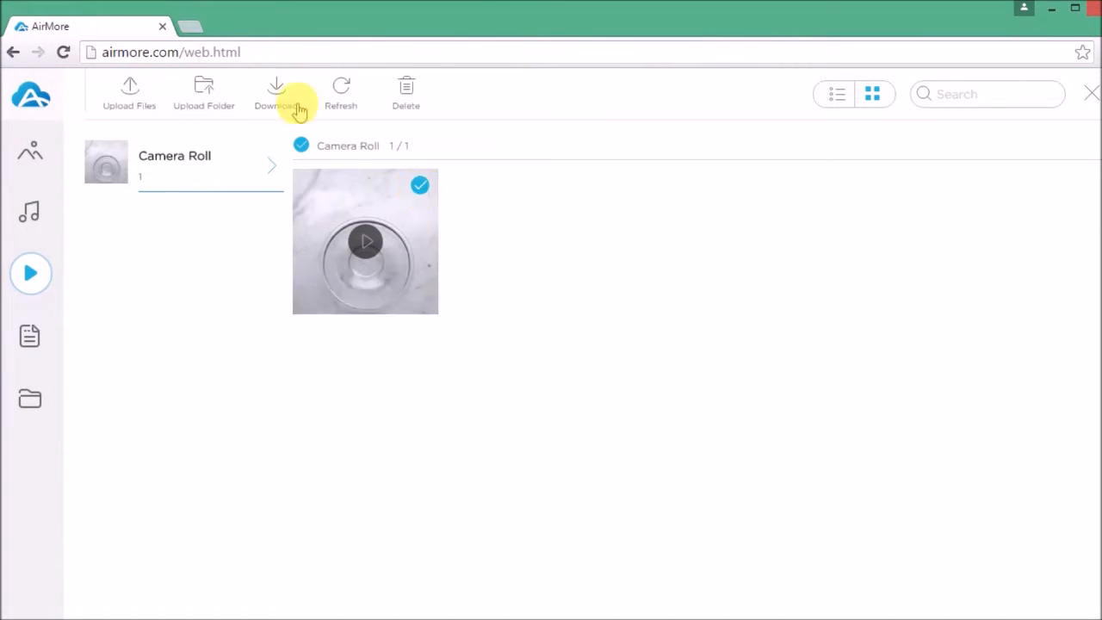
click(275, 93)
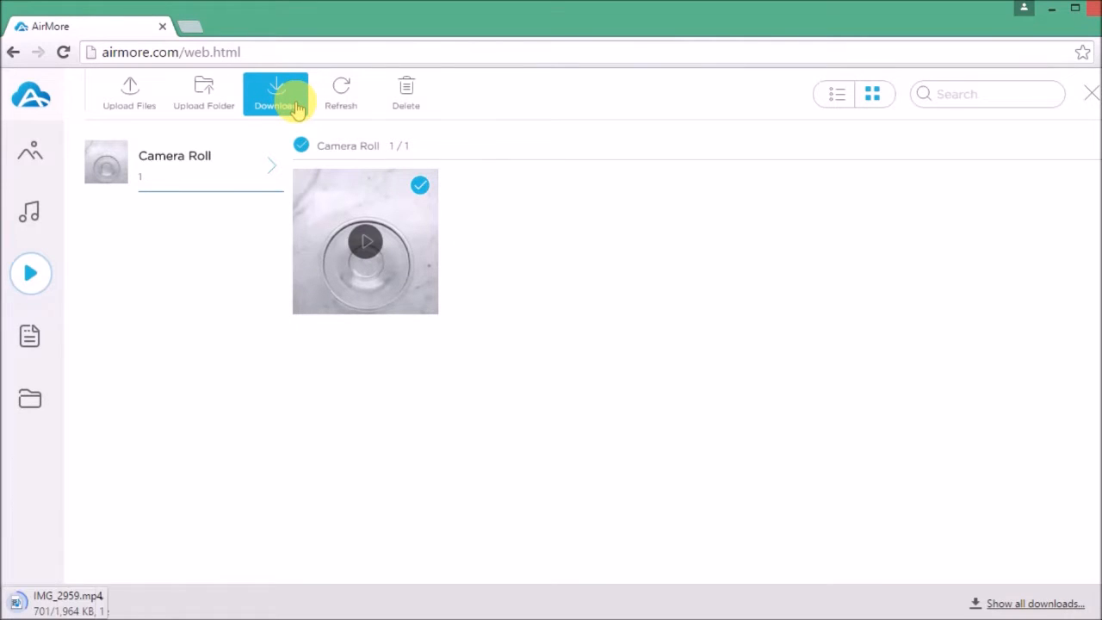
click(275, 93)
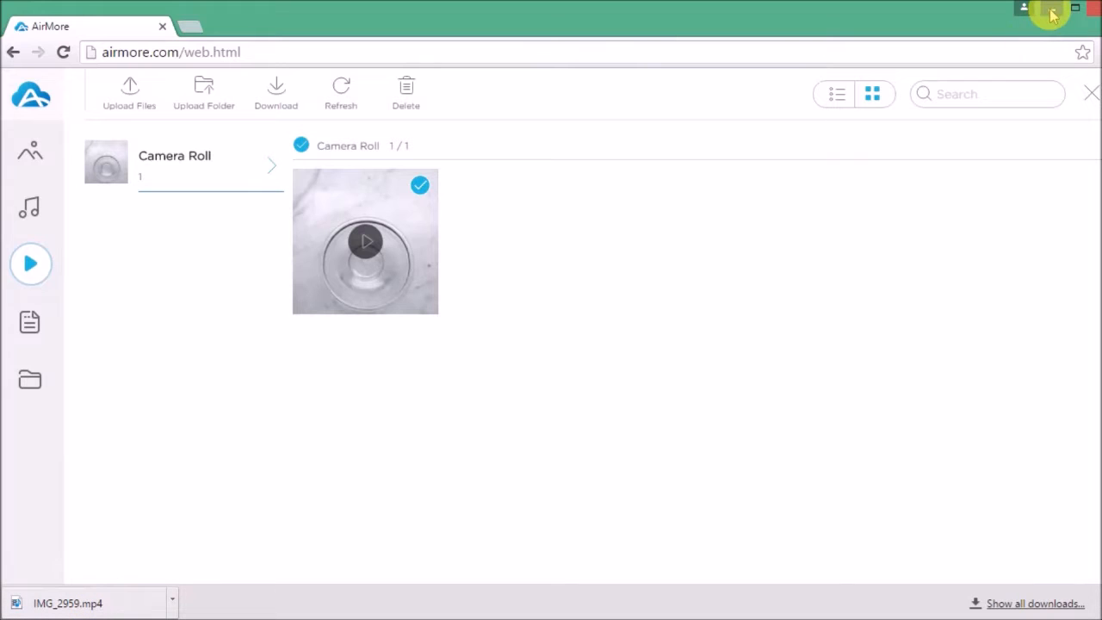
mouse_move(120, 603)
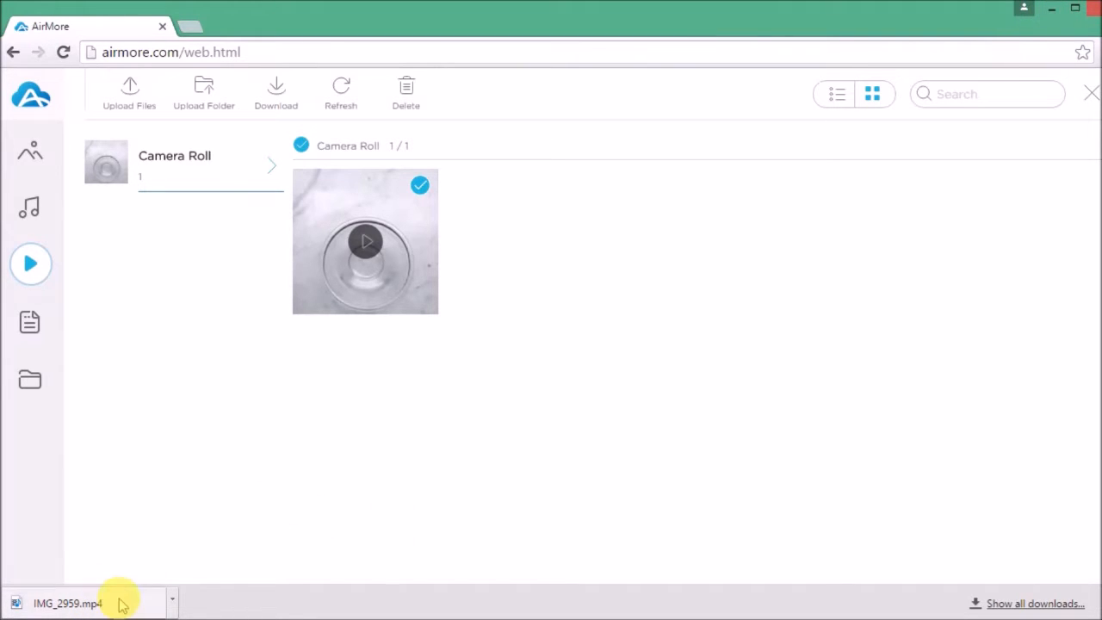
mouse_move(158, 566)
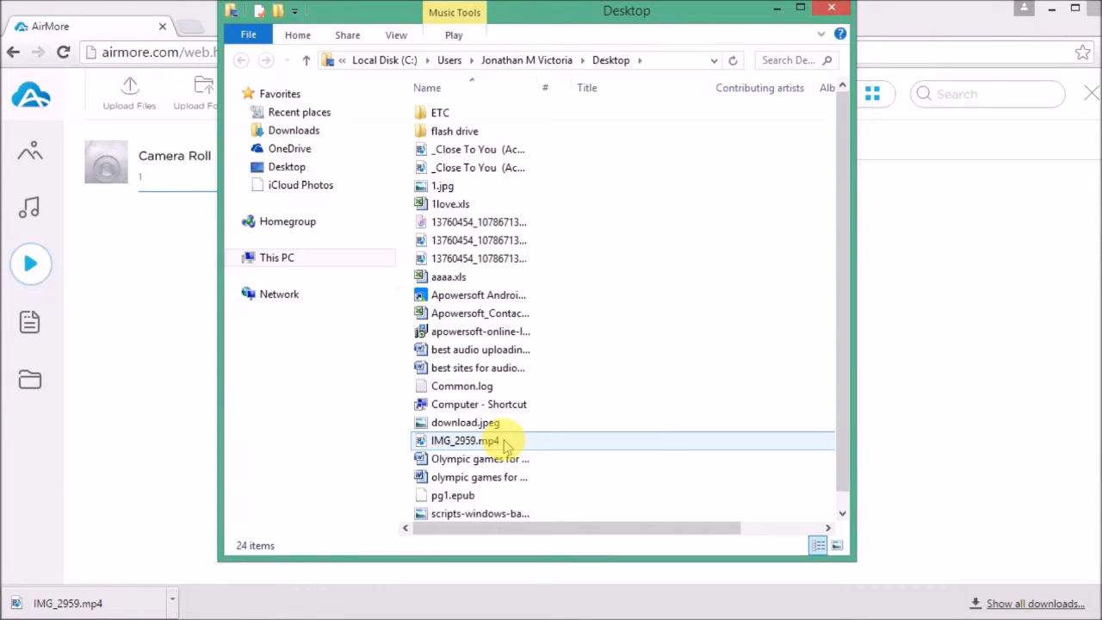
Play IMG_2959.mp4 from the Desktop folder to confirm the transfer, then close the player
click(465, 441)
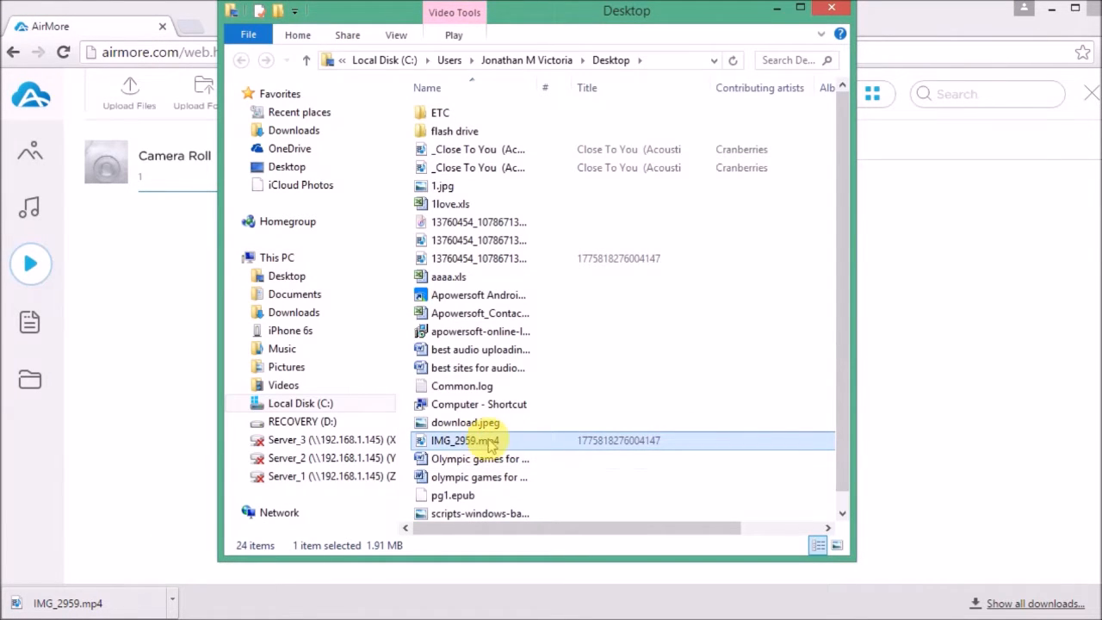
double_click(458, 440)
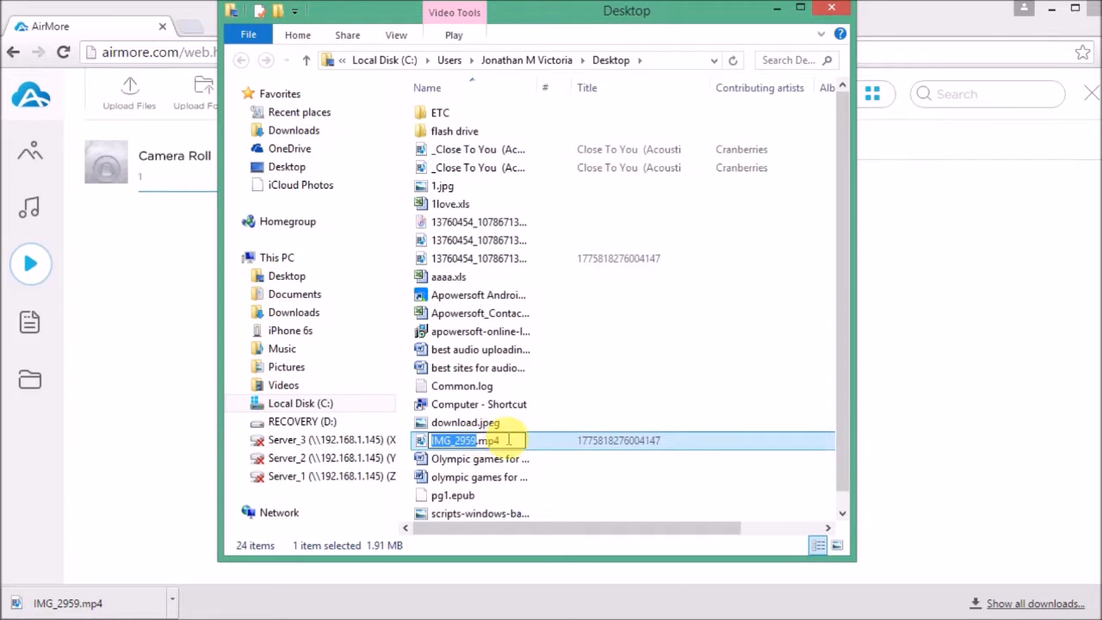
click(564, 441)
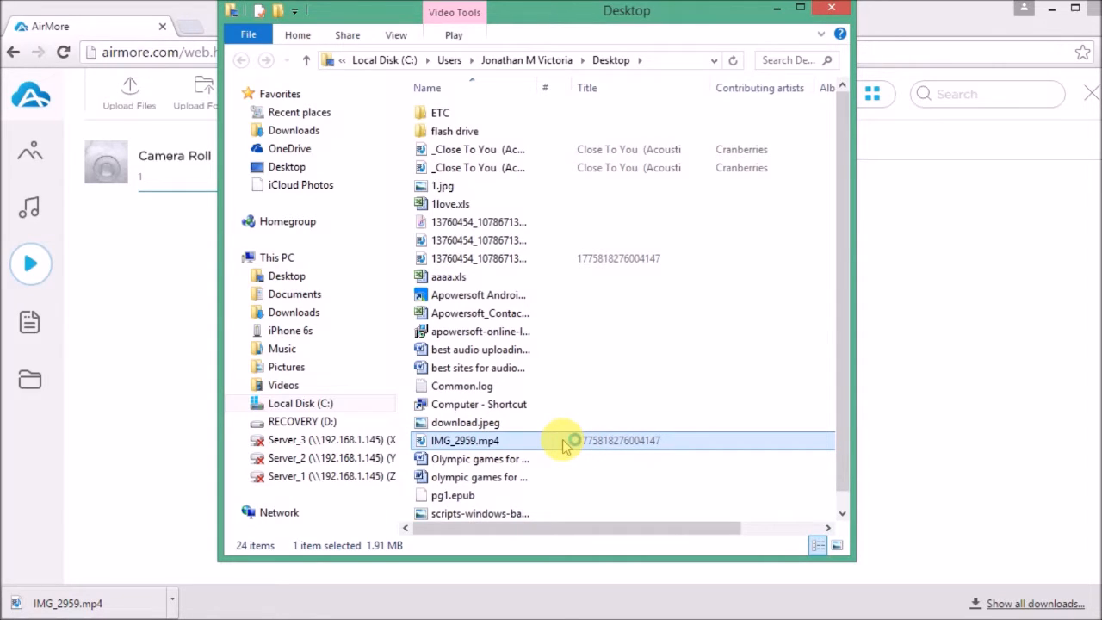
double_click(465, 440)
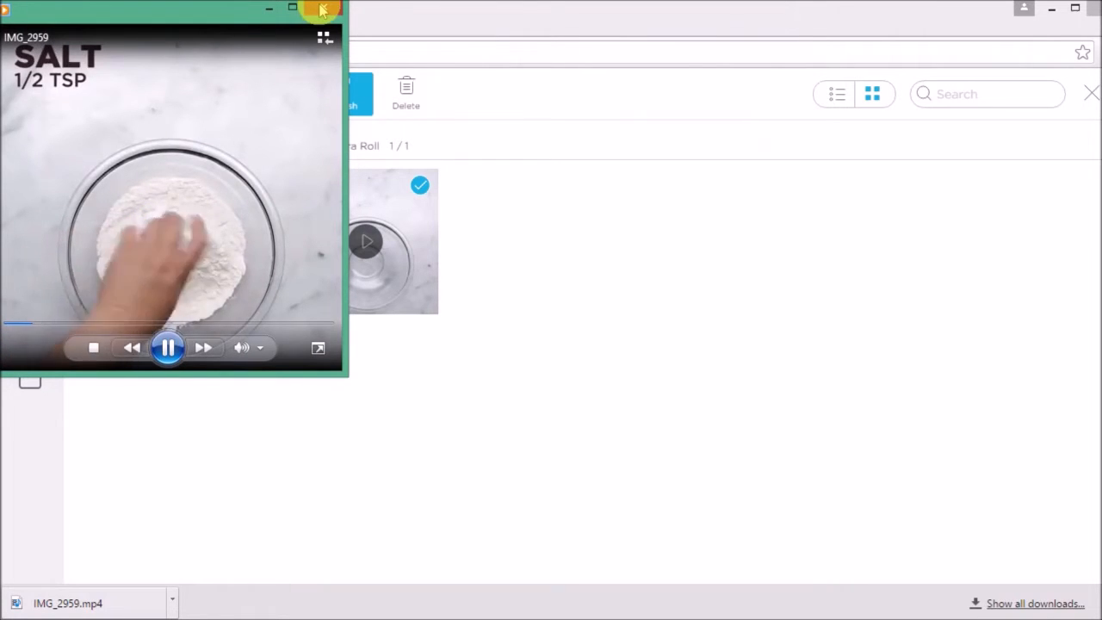
click(324, 10)
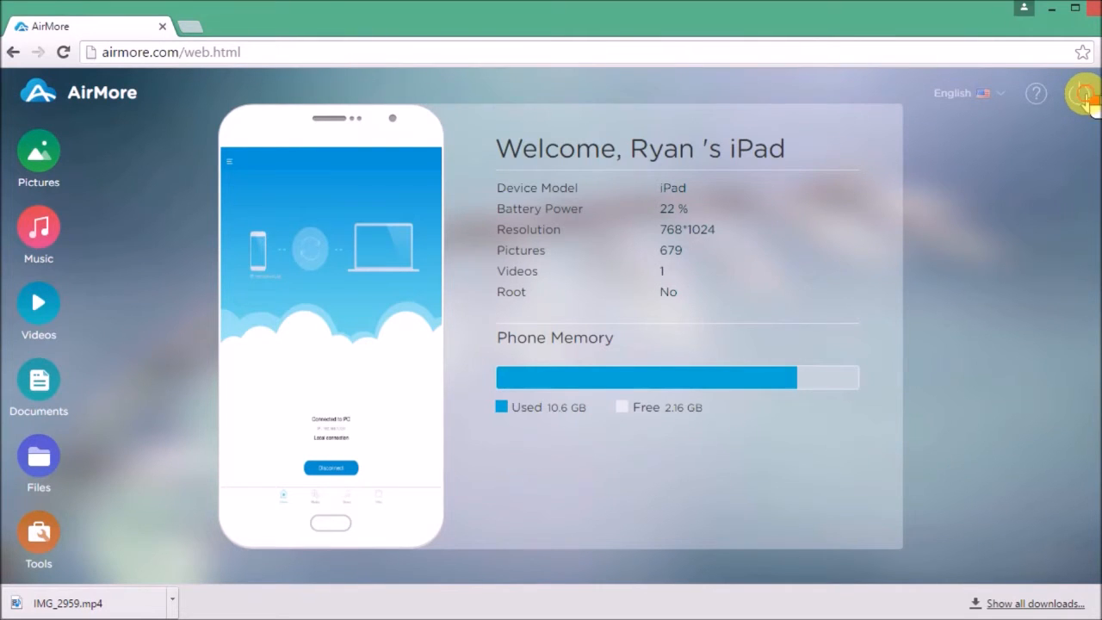
Disconnect the iPad so the web page returns to the QR code screen
click(1081, 93)
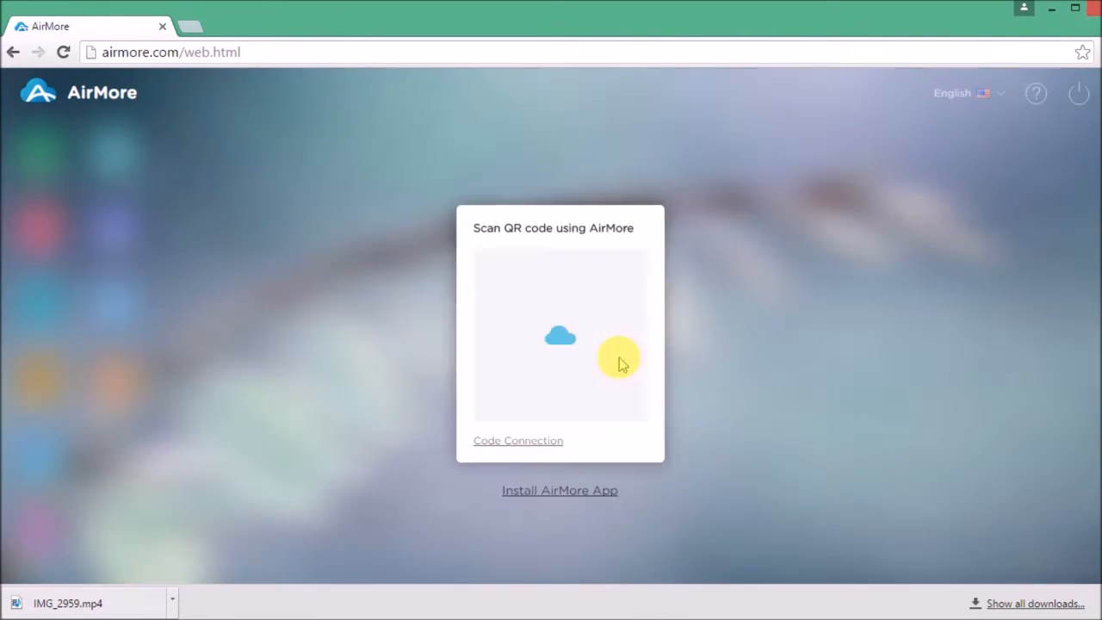